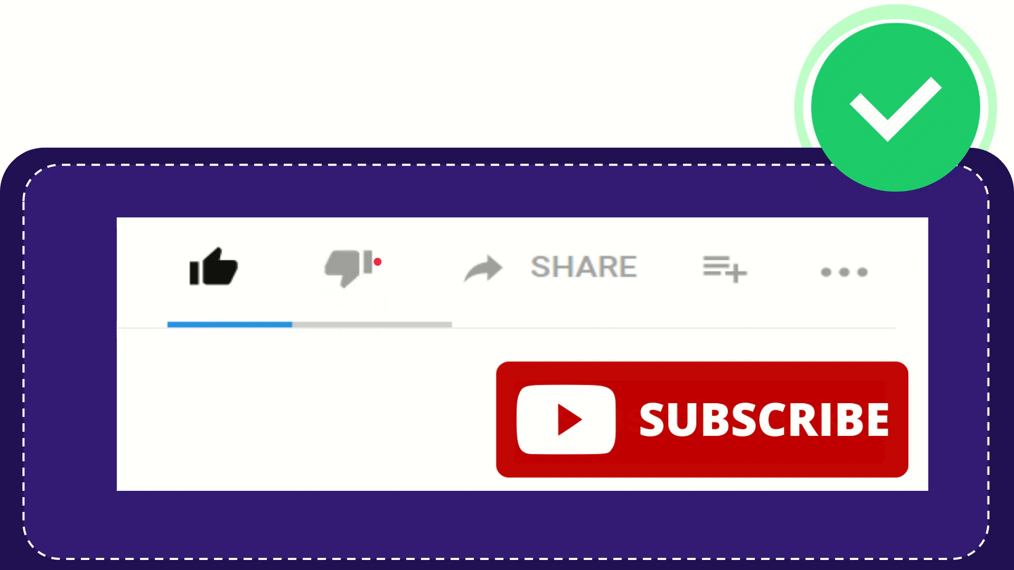
pyautogui.click(349, 268)
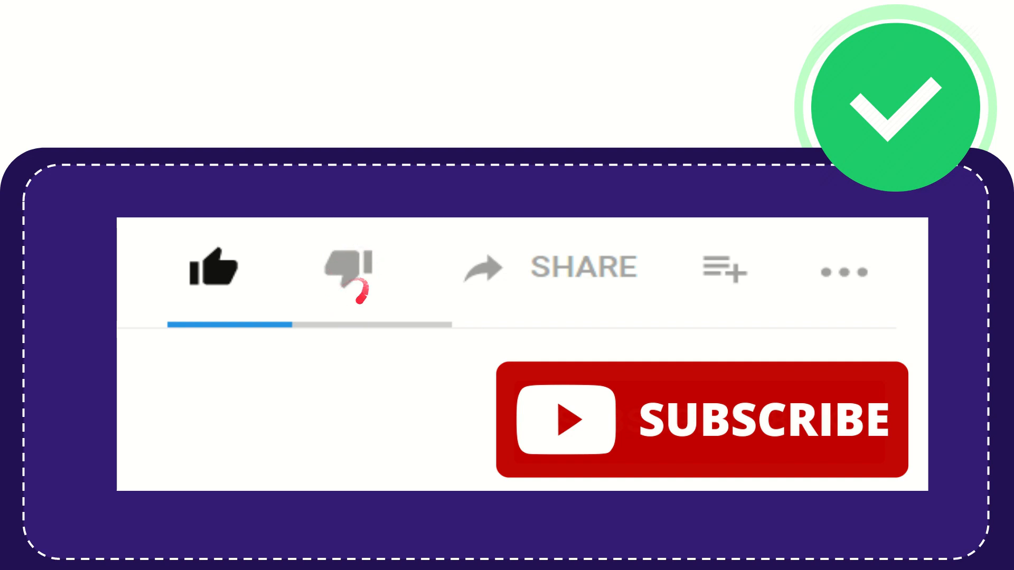